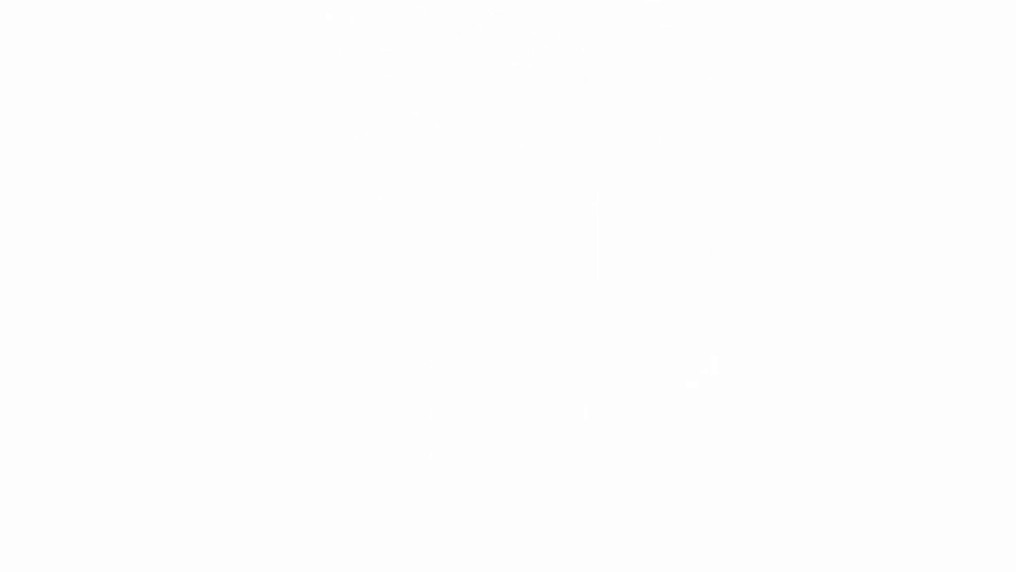
pyautogui.write('Sustainability is increasingly important in capaci')
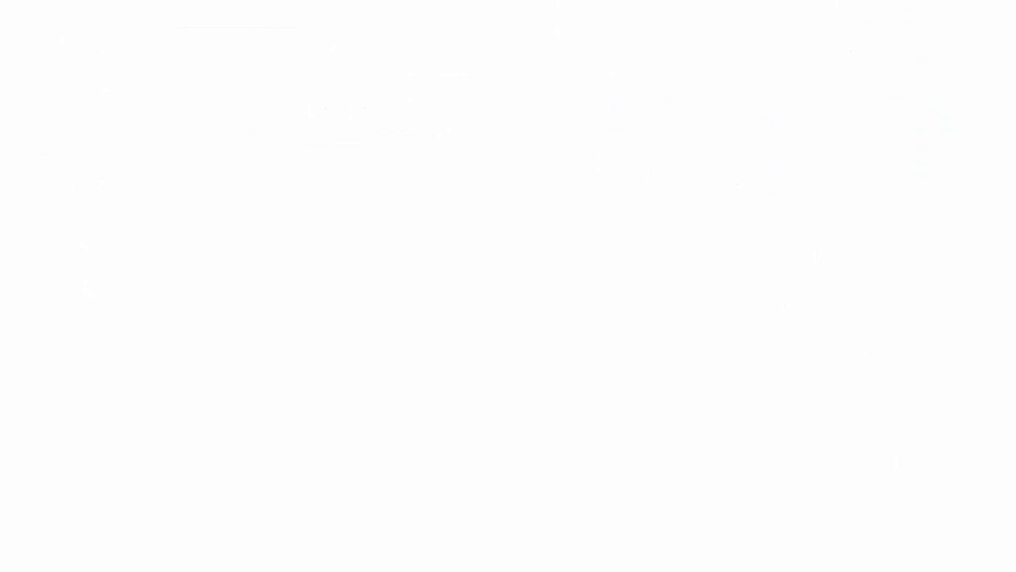
pyautogui.write('Advances in technology and a growing focus on sustainab')
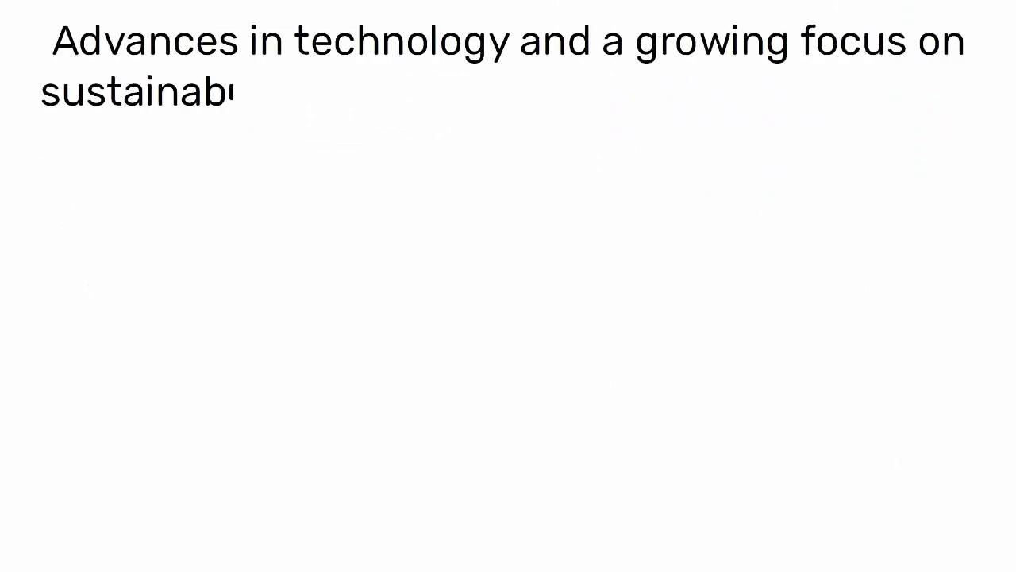
pyautogui.write('ility are transforming capacity planning')
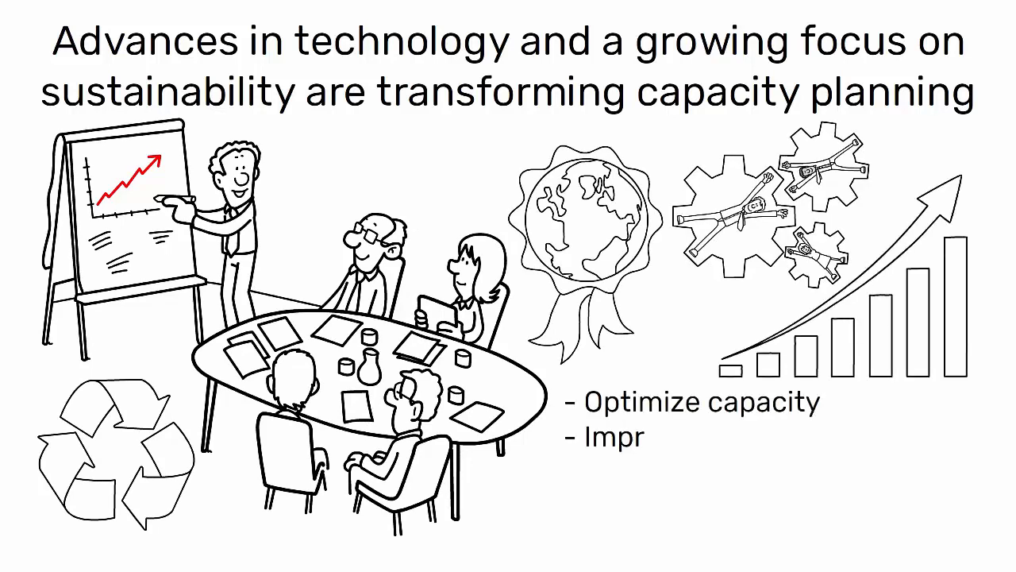
pyautogui.write('Improve efficiency - Enhance their en')
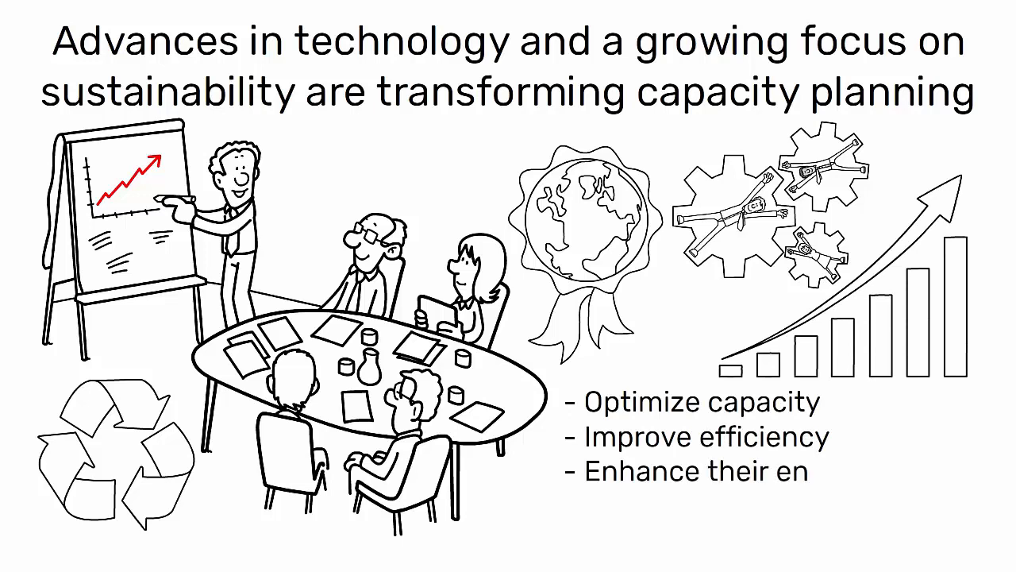
pyautogui.write('environmental performance')
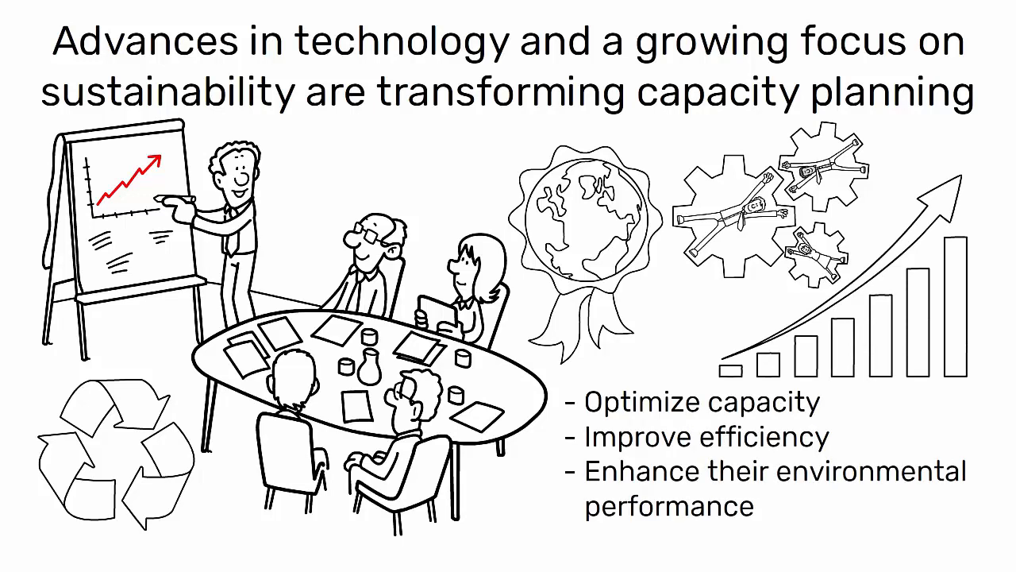